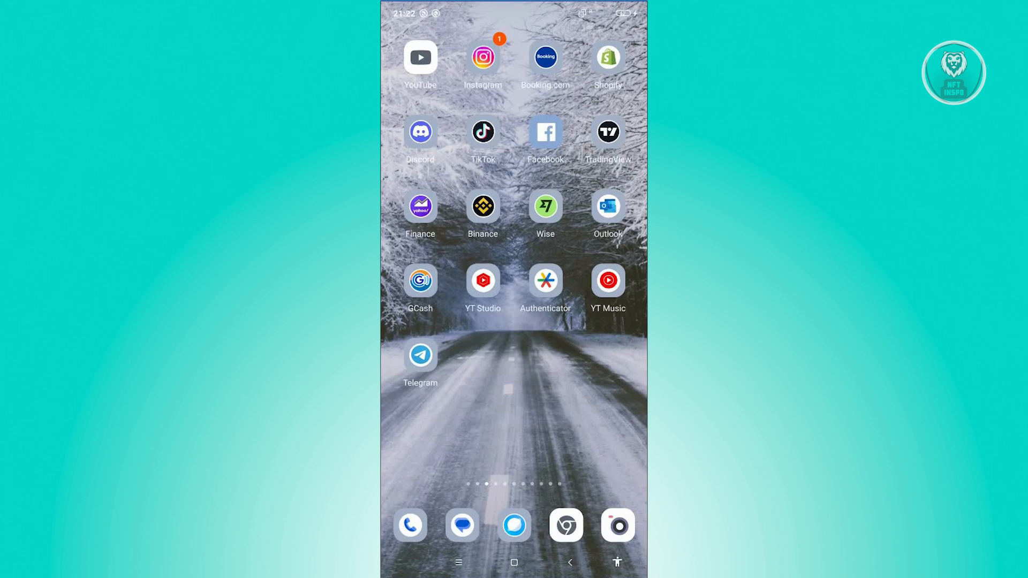
# Locate GCash across home screen pages and long-press it to show its shortcut menu.
pyautogui.hscroll(-3)
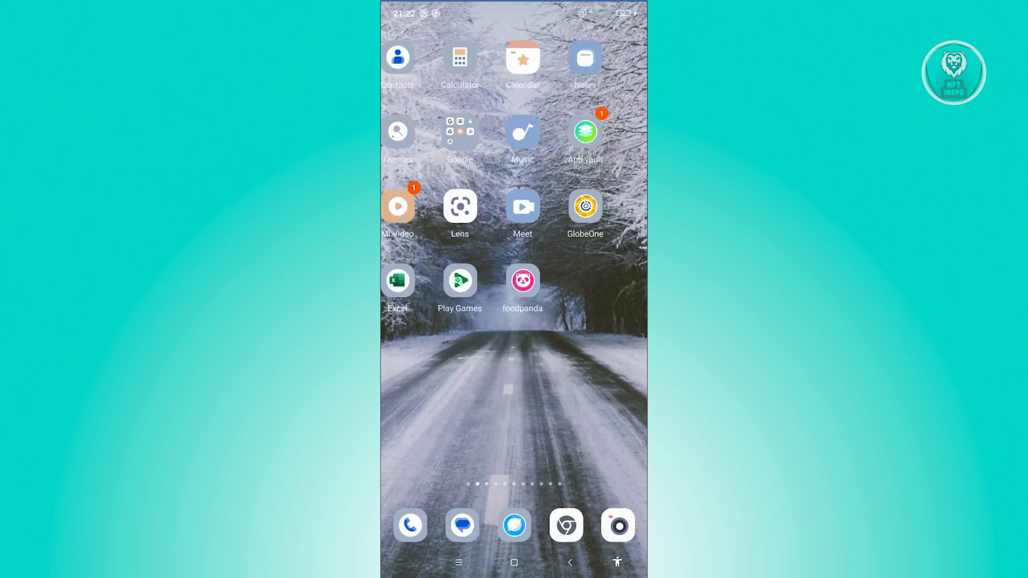
pyautogui.hscroll(3)
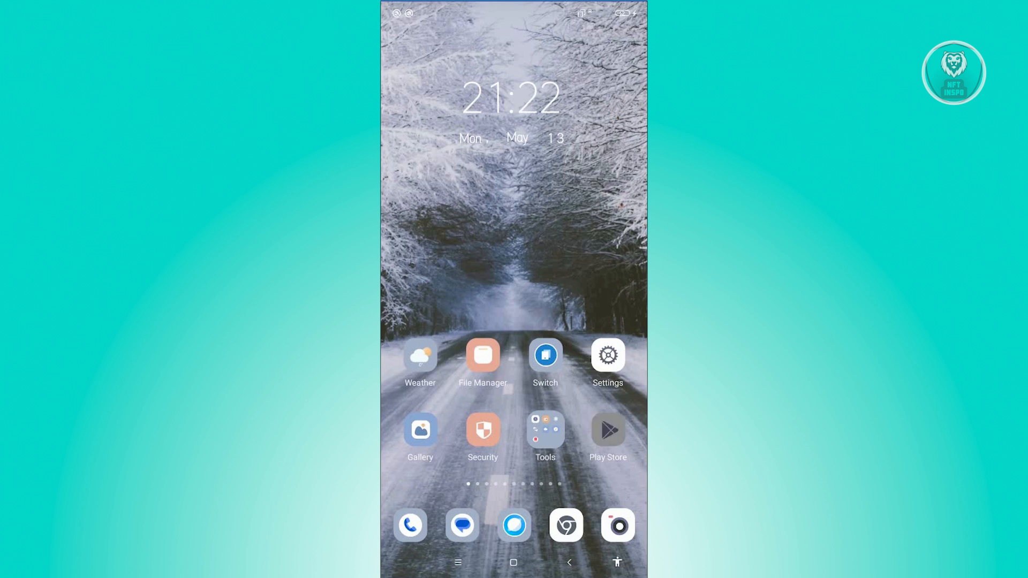
pyautogui.click(607, 429)
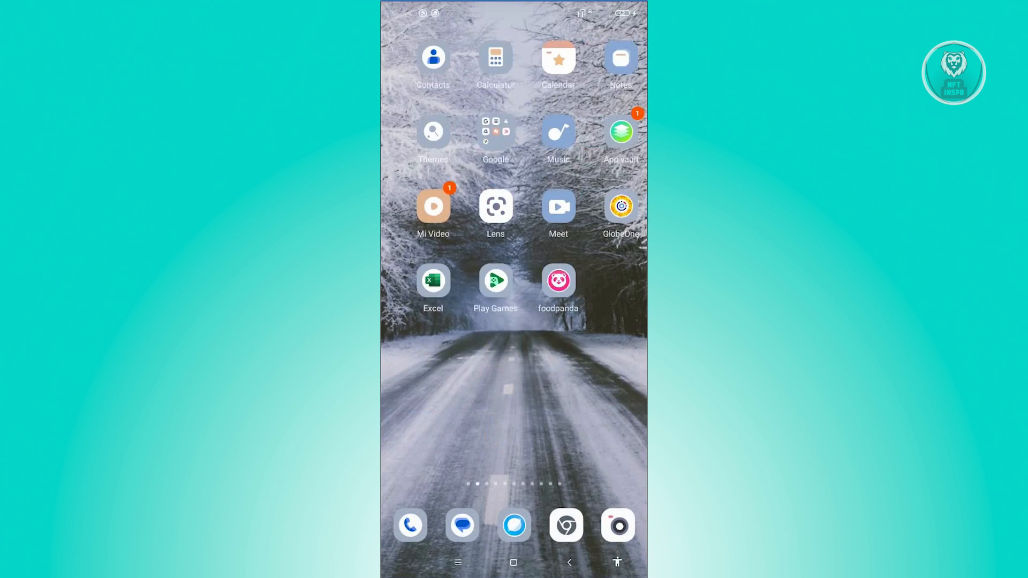
pyautogui.hscroll(-3)
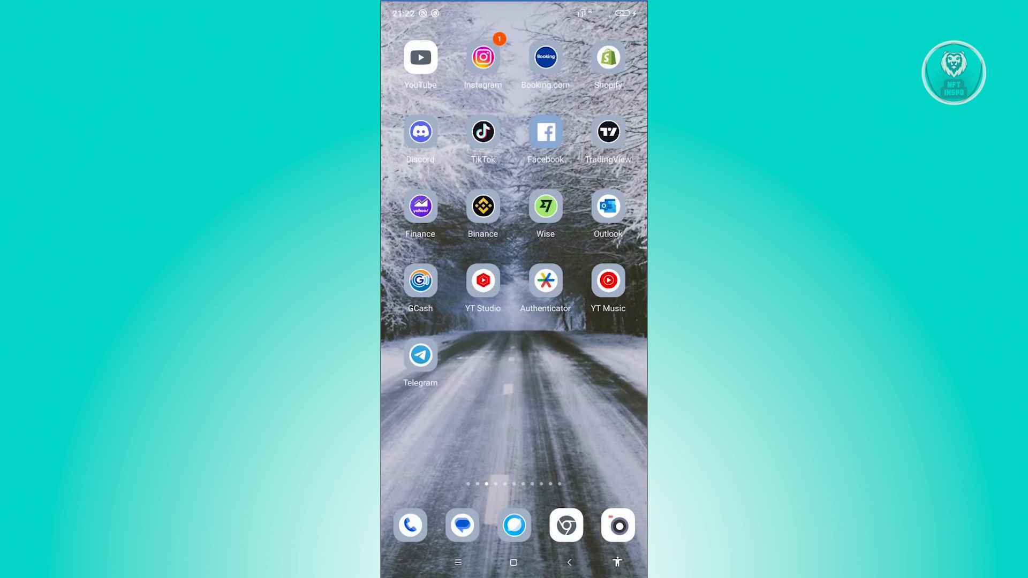
pyautogui.click(420, 280)
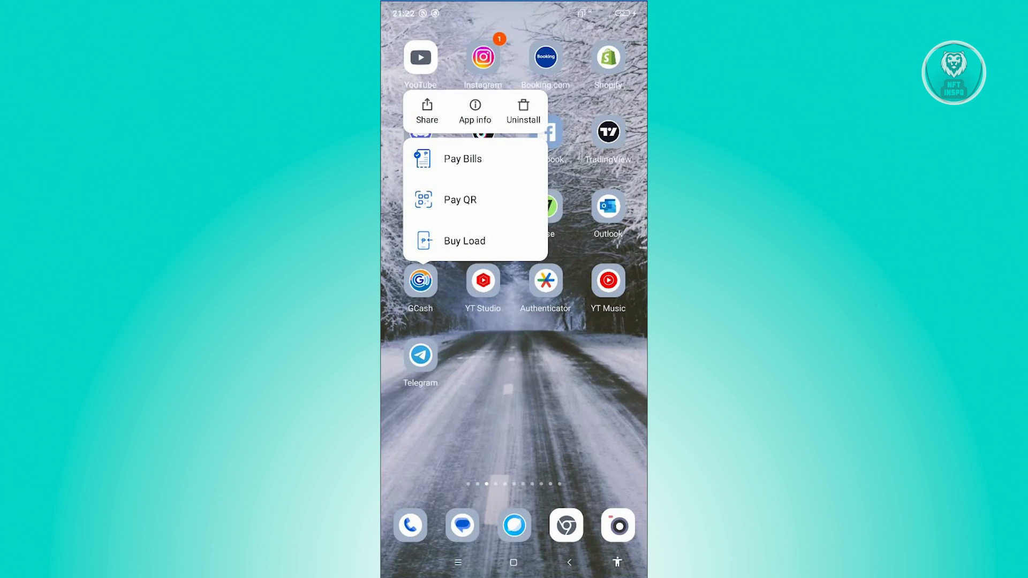
# From GCash's App info, choose Clear data > Clear cache, then return to the home screen.
pyautogui.click(474, 109)
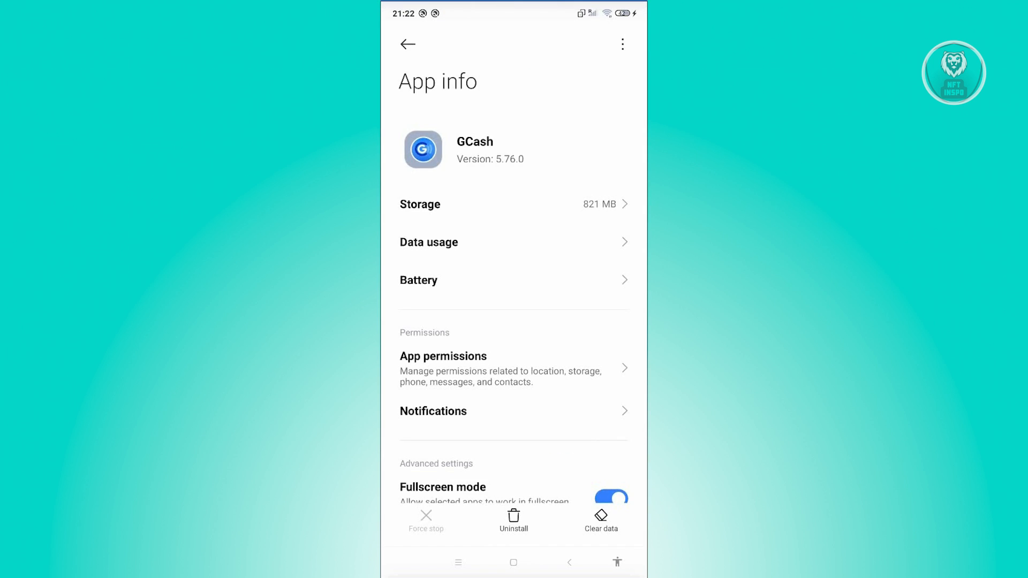
pyautogui.click(601, 518)
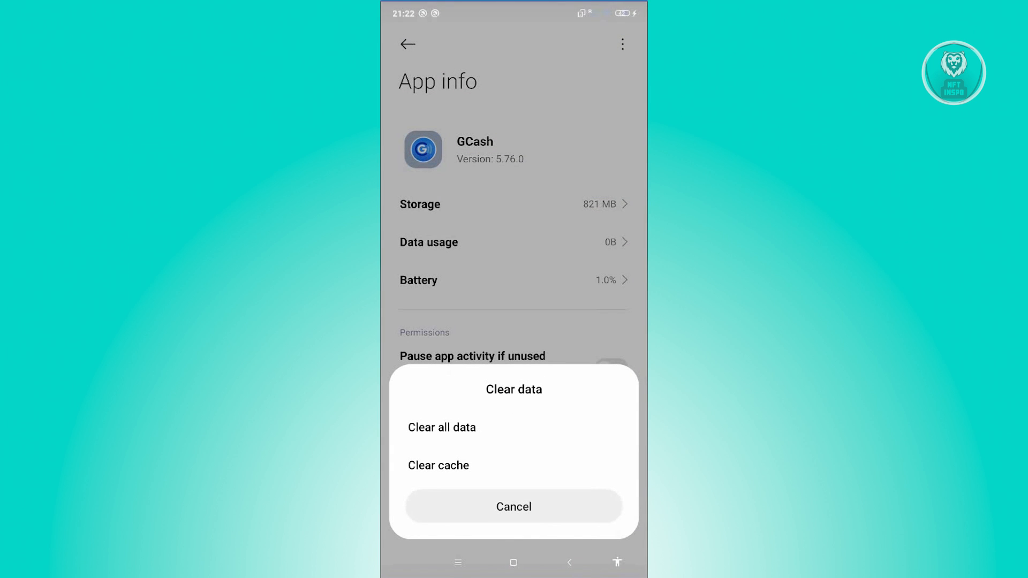
pyautogui.click(514, 507)
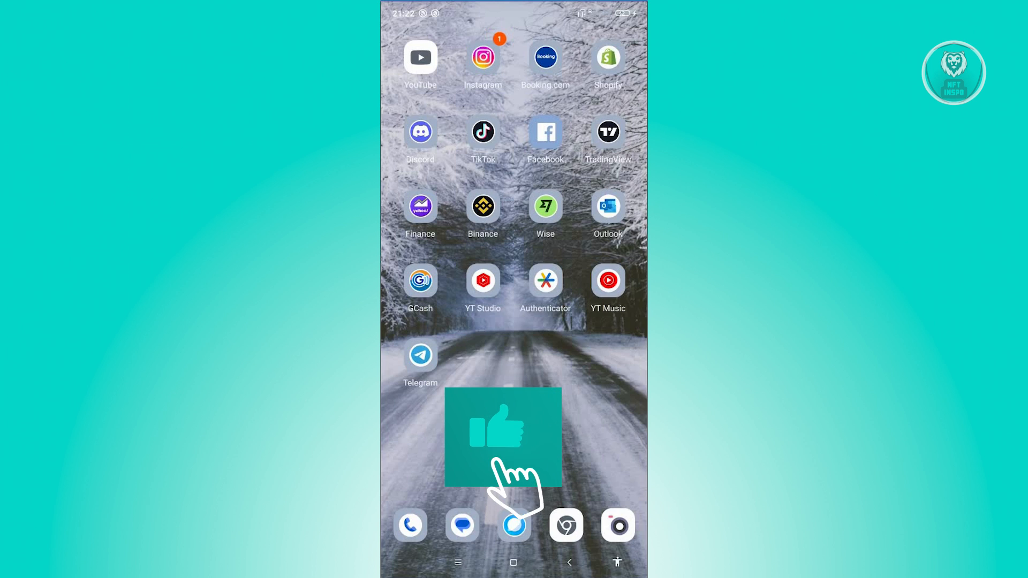
pyautogui.click(501, 439)
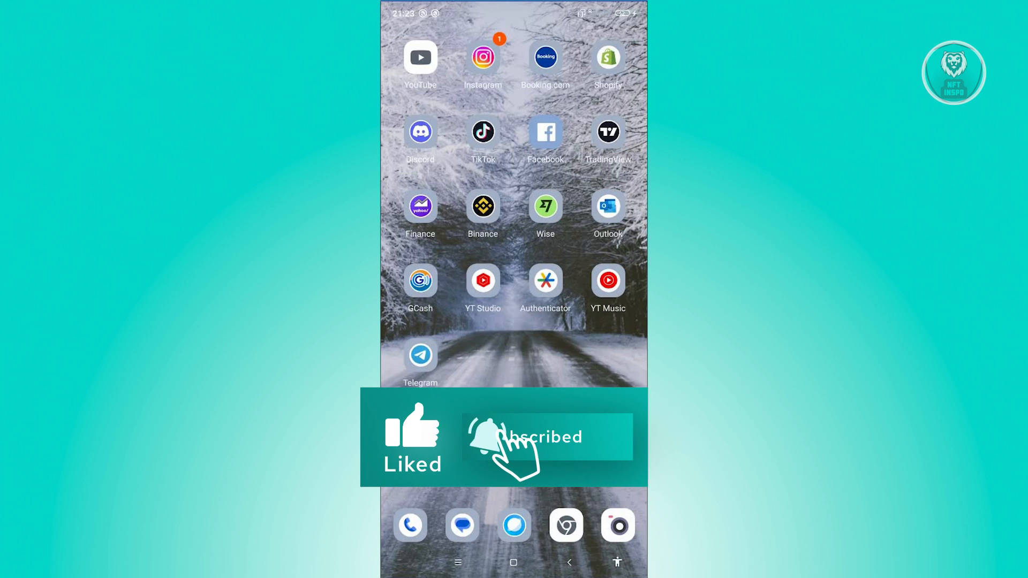